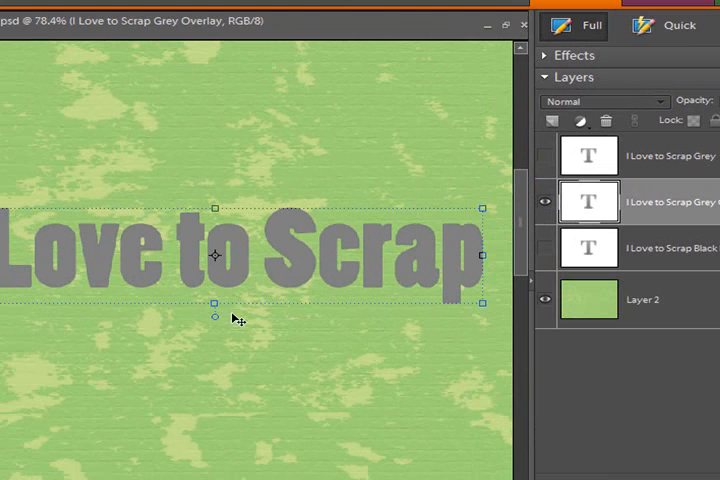
mouse_move(148, 216)
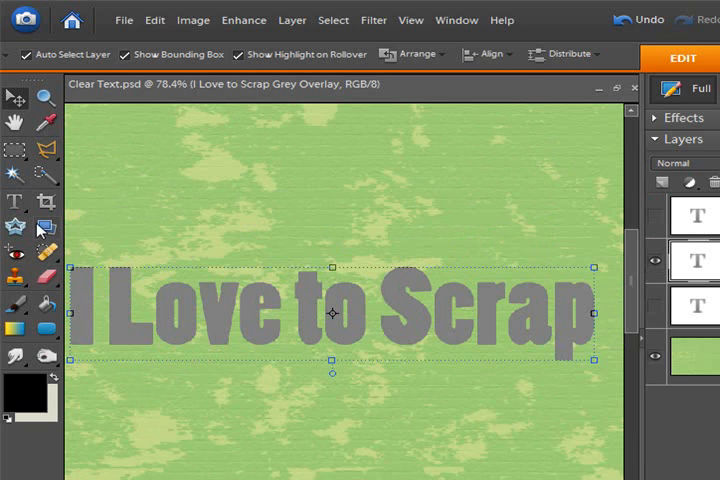
- Select the top 'I Love to Scrap' text with the Type tool for recolouring
click(16, 198)
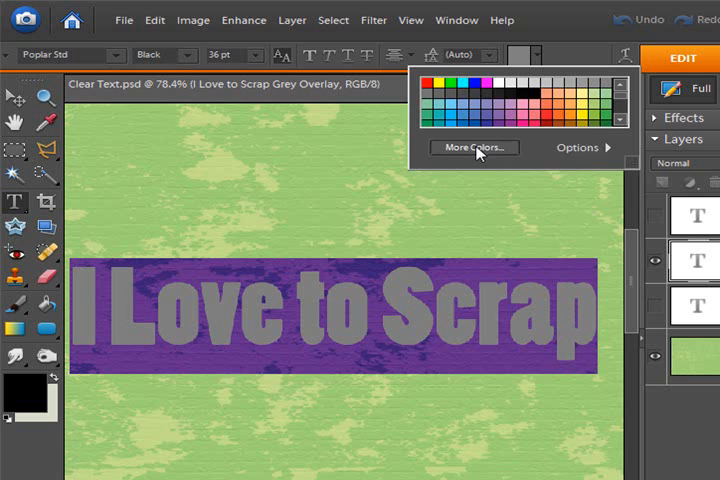
- Recolour the top title to mid grey RGB 128,128,128 (#808080) via More Colors
click(474, 148)
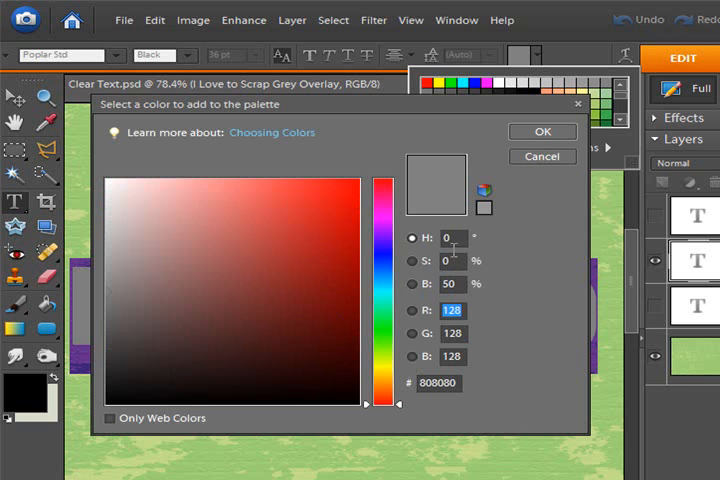
mouse_move(452, 260)
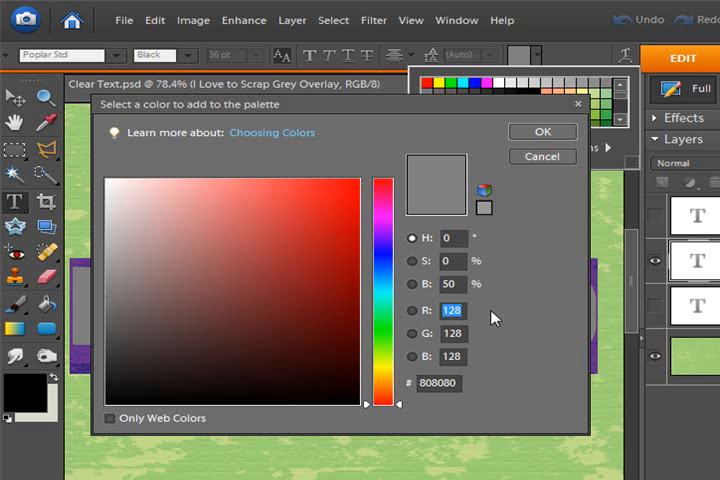
mouse_move(476, 334)
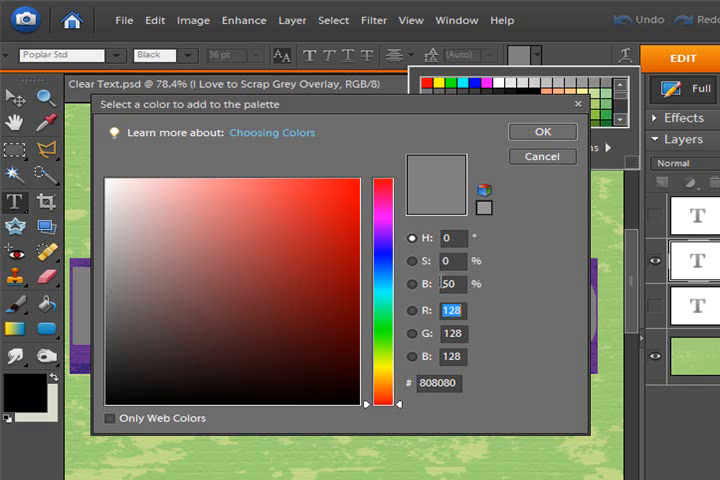
click(542, 132)
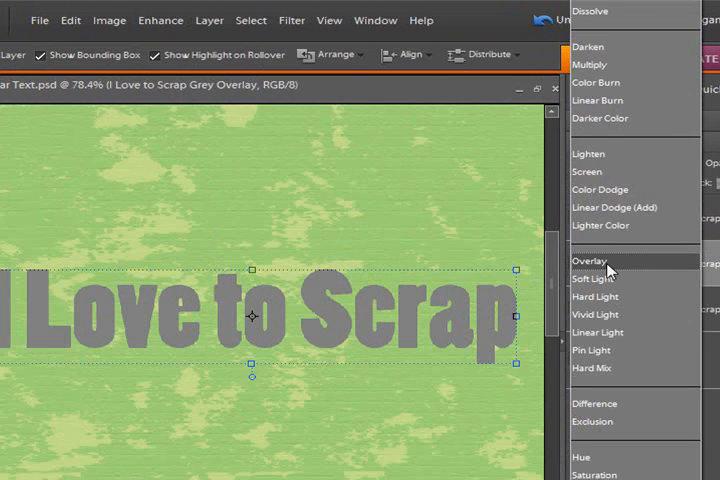
- Set the grey title layer to Overlay so it fades into the green texture
click(592, 260)
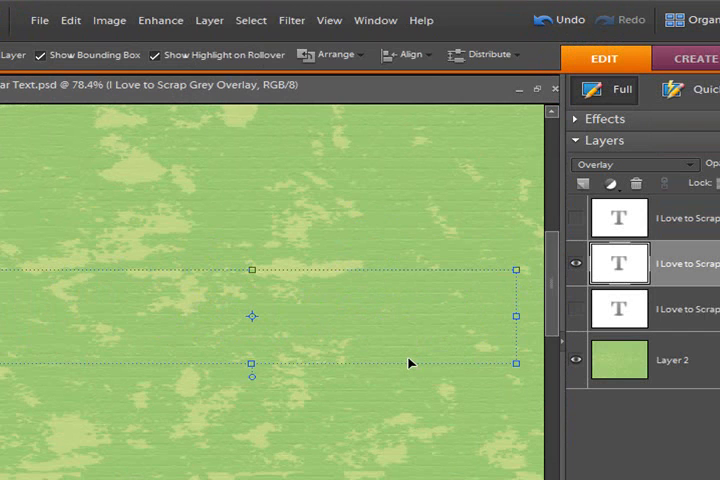
mouse_move(284, 350)
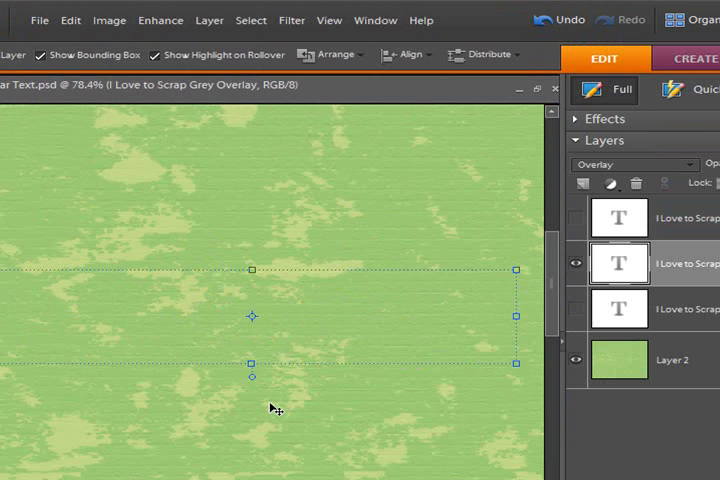
mouse_move(676, 284)
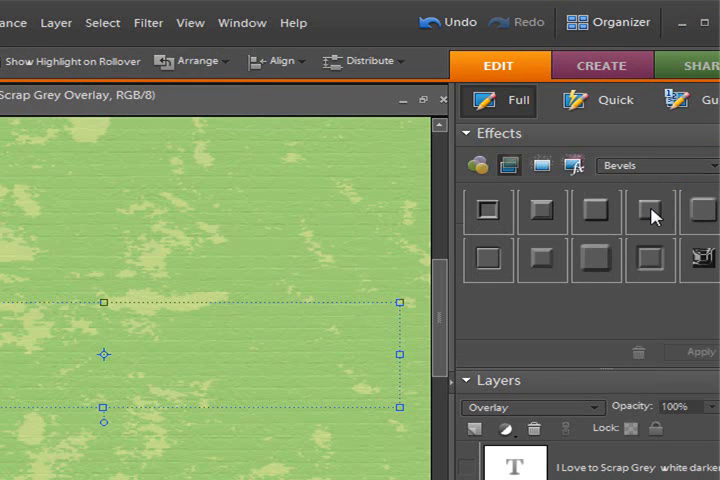
mouse_move(652, 214)
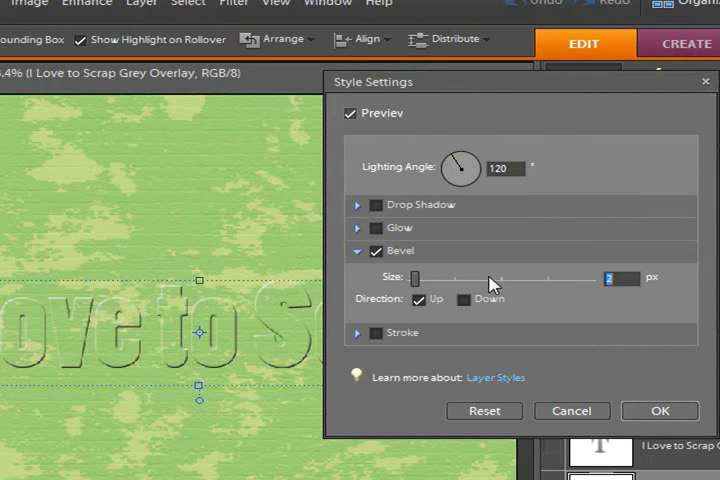
- Apply a bevel to the Overlay title and adjust its Size so it looks embossed
click(666, 412)
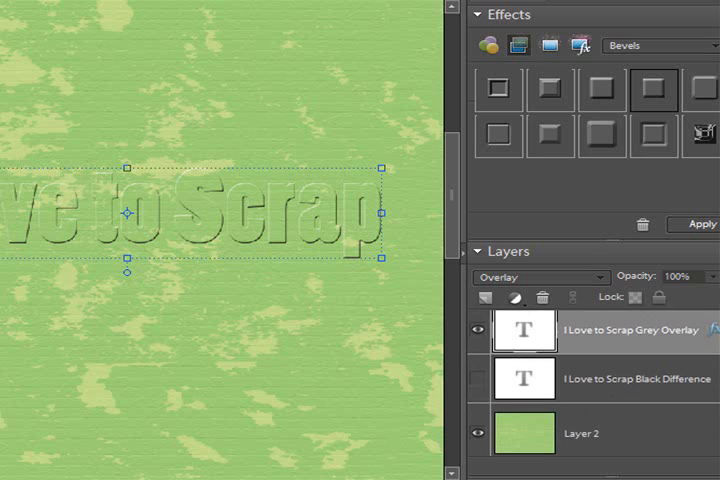
- Show the Black Difference layer and set its blend mode to Difference
click(482, 376)
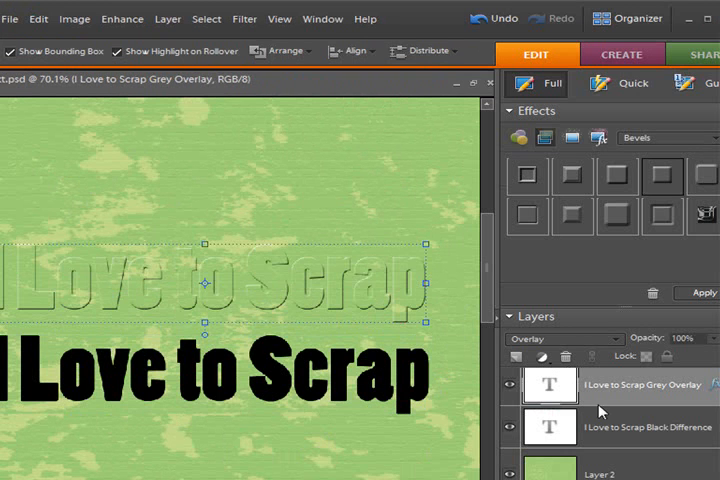
click(544, 338)
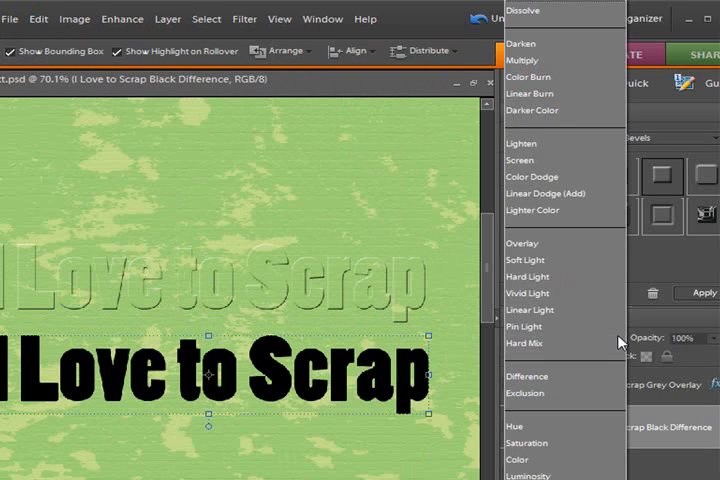
click(524, 376)
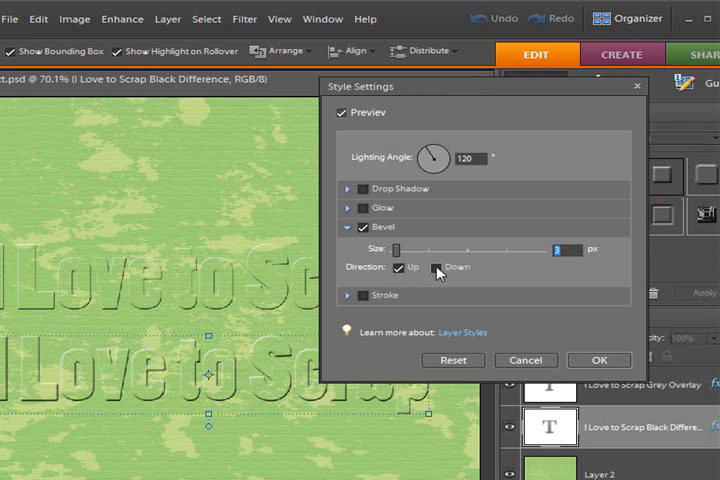
- Give the black title a Size 3 bevel with Direction Down so it looks pressed in
click(440, 268)
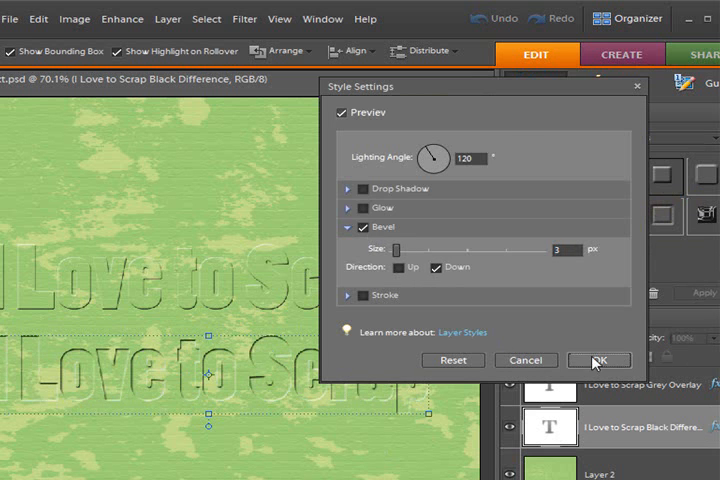
click(598, 360)
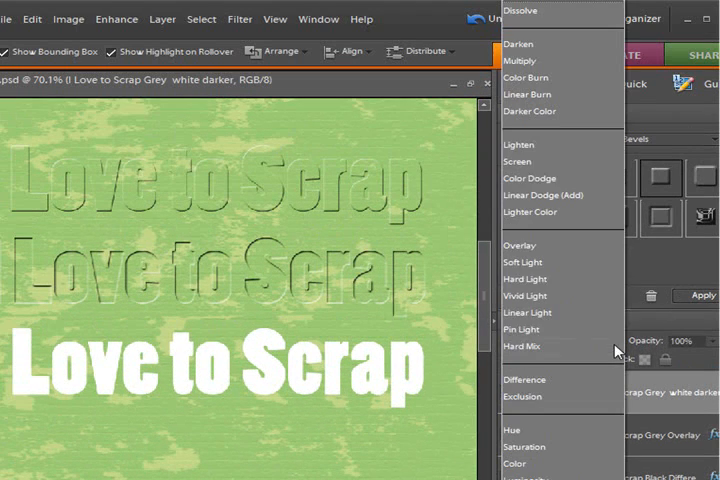
mouse_move(528, 78)
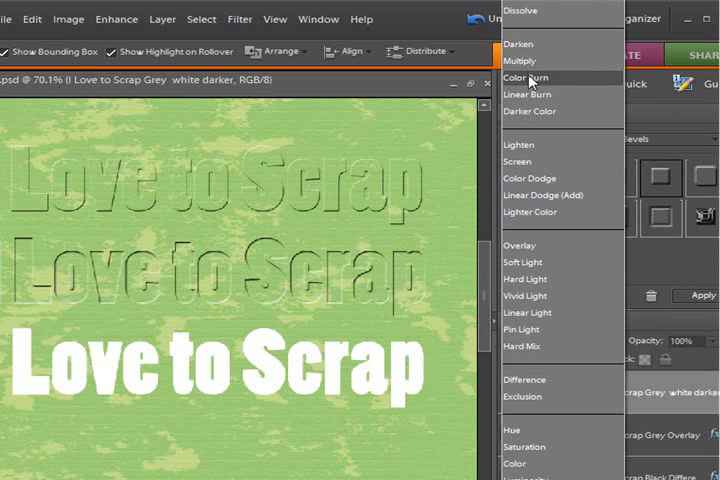
mouse_move(540, 46)
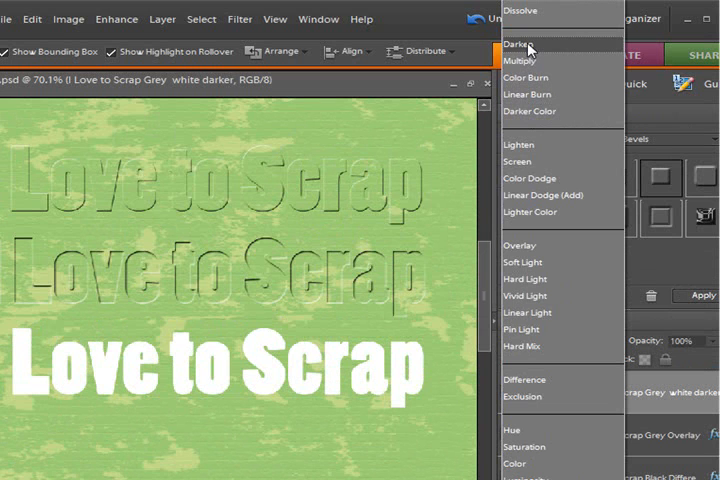
mouse_move(536, 48)
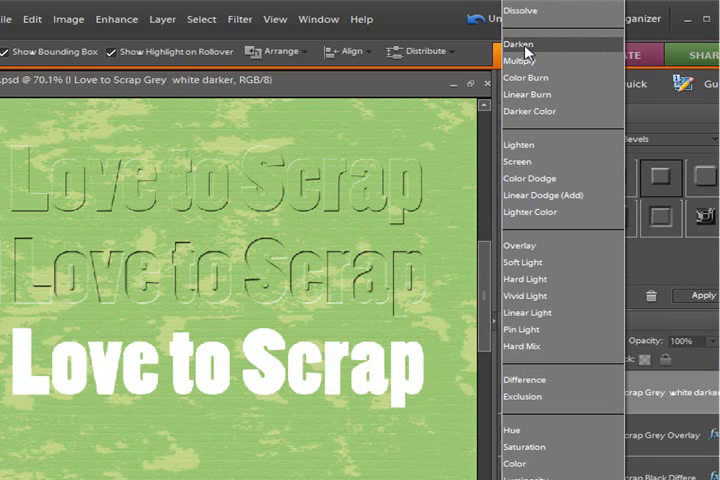
- Try Darken, Multiply and Linear Burn on the white title, settling on Darker Color
click(520, 44)
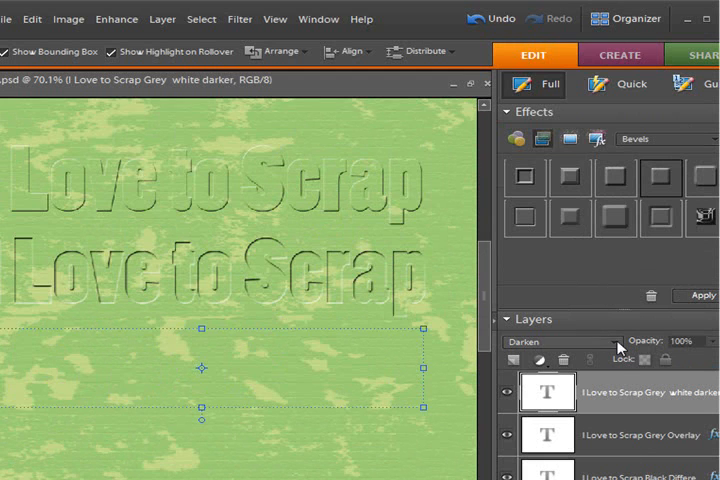
click(564, 340)
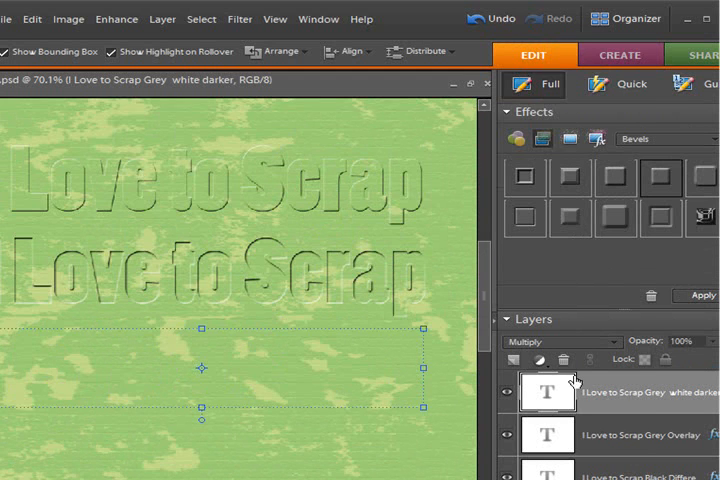
click(552, 340)
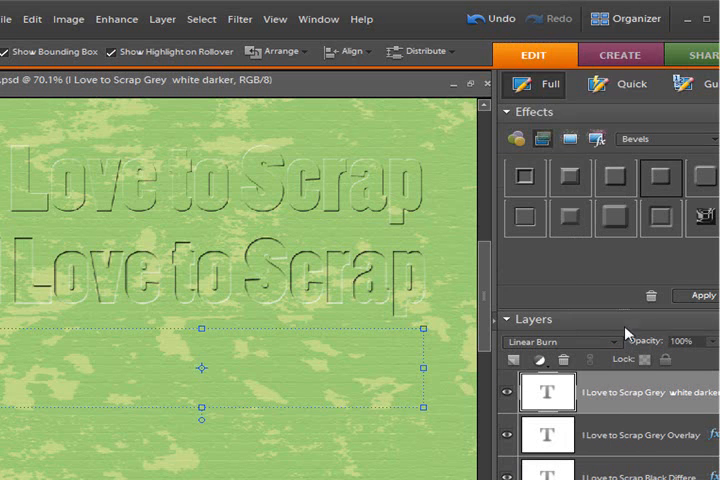
click(560, 340)
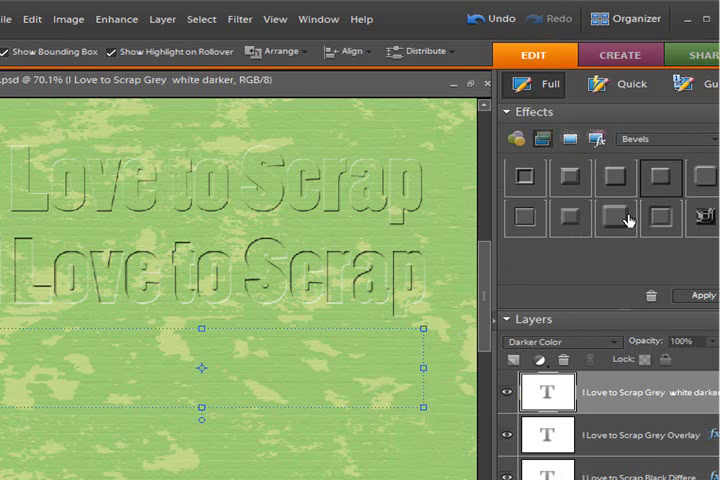
mouse_move(660, 176)
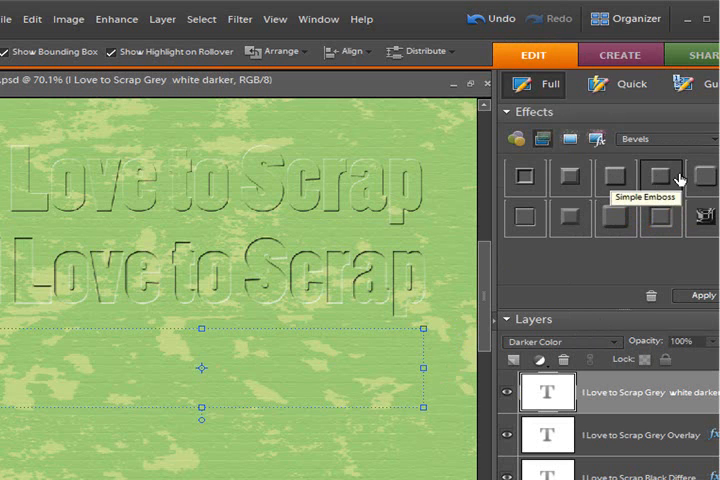
mouse_move(616, 228)
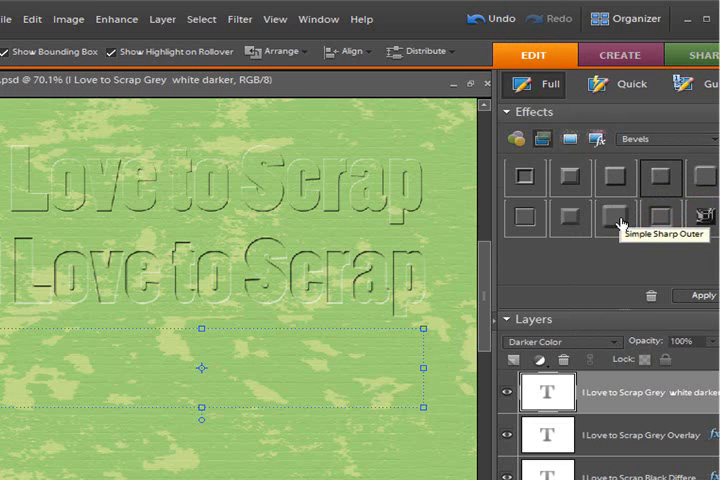
- Try emboss and outlined sharp bevel styles on the white Darker Color title
click(532, 216)
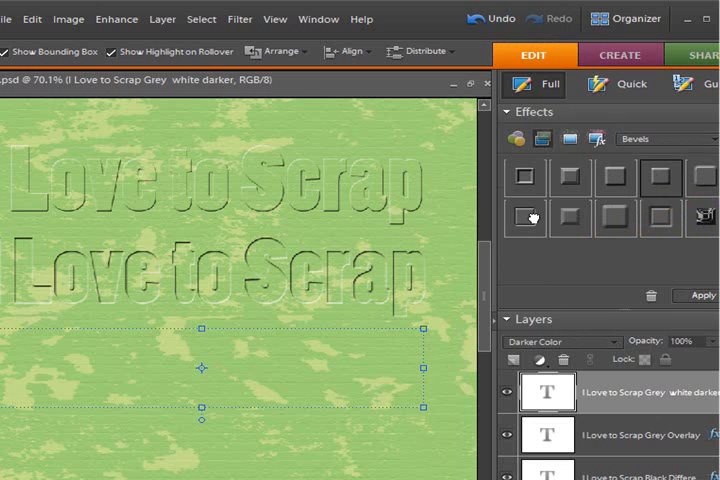
click(534, 216)
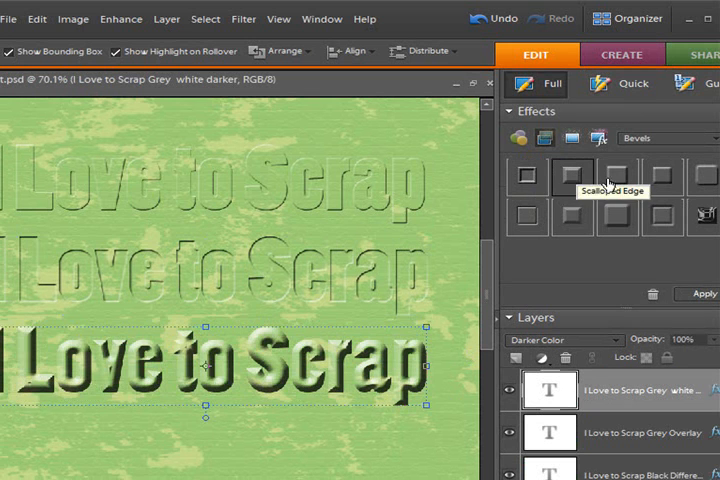
click(664, 176)
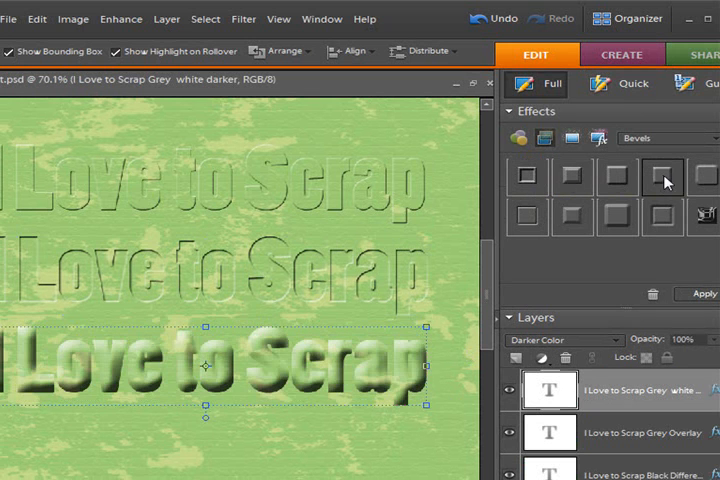
click(664, 216)
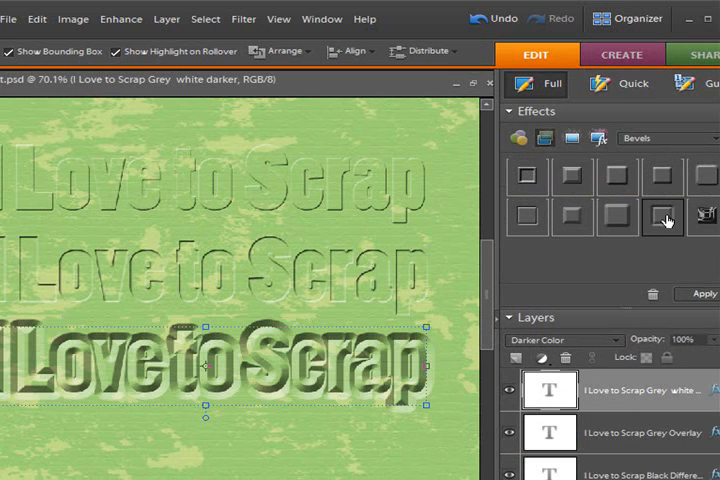
mouse_move(664, 218)
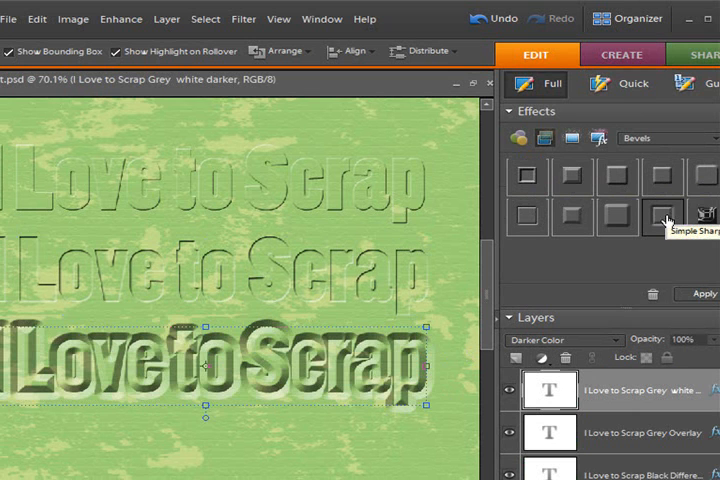
- Set the third title's bevel Direction to Down in Style Settings and apply it
click(572, 212)
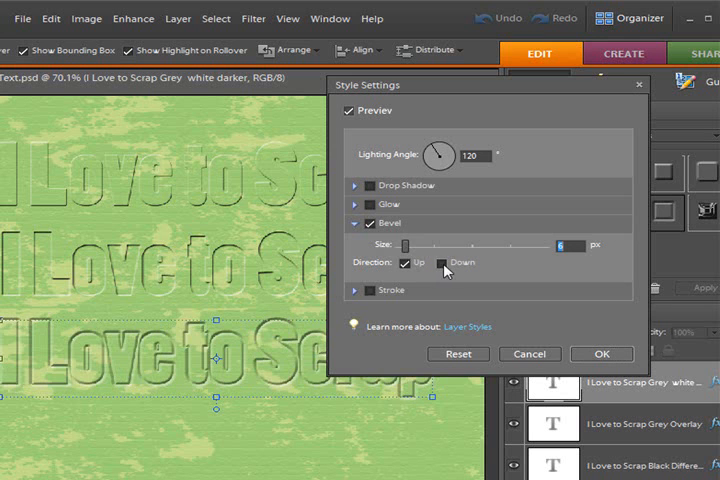
click(444, 262)
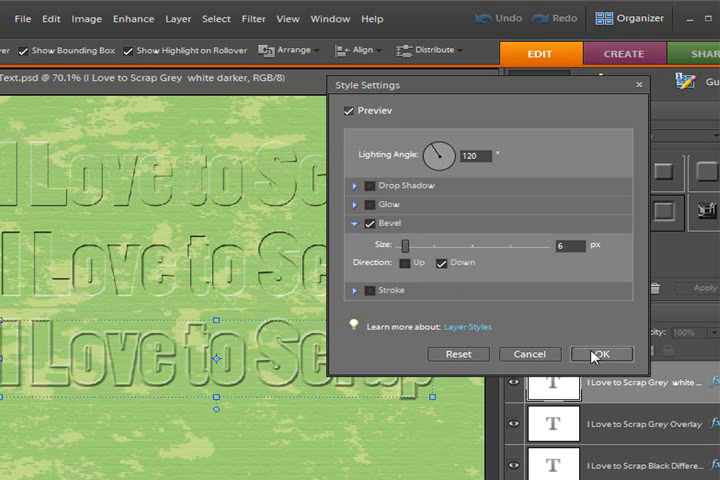
click(600, 352)
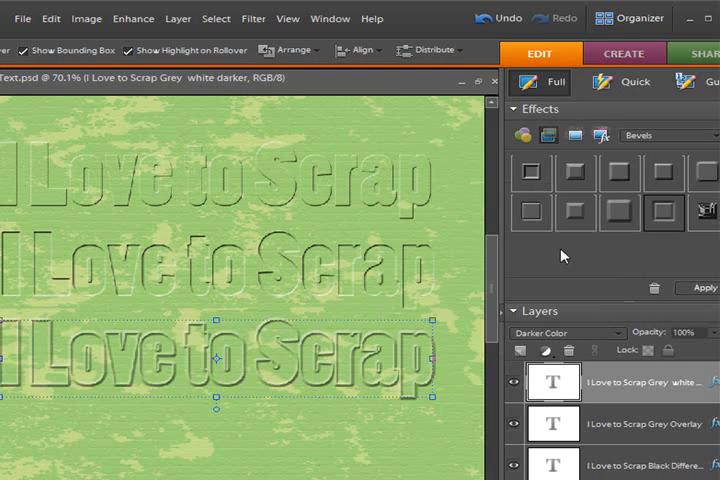